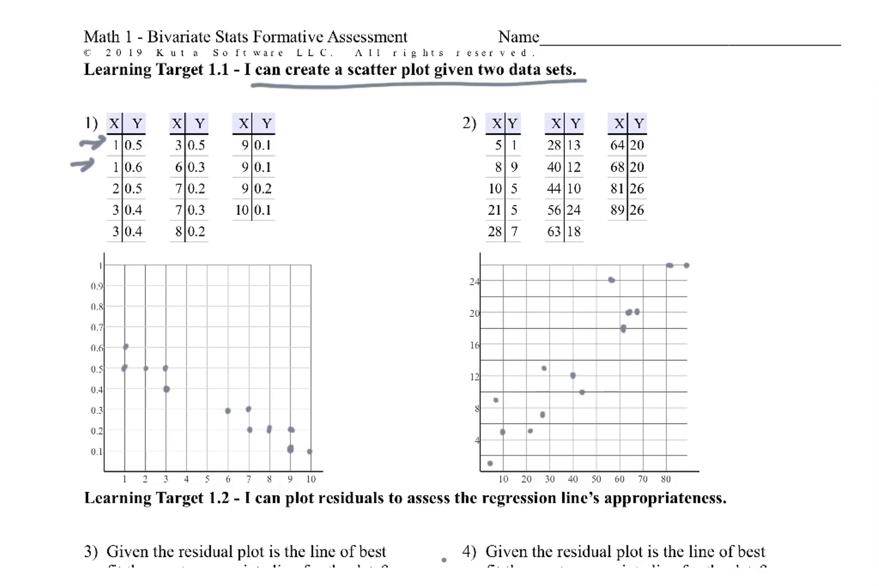
- Draw annotation arrows beside the first X/Y data table rows on the worksheet
drag(483, 376, 600, 264)
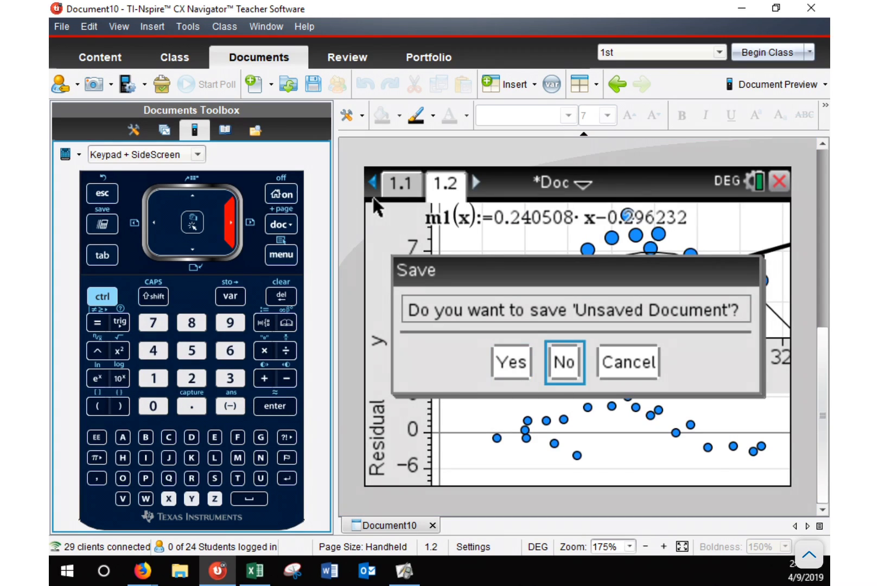
- Discard the old document, add a Data & Statistics page 1.2, and return to spreadsheet page 1.1
click(511, 362)
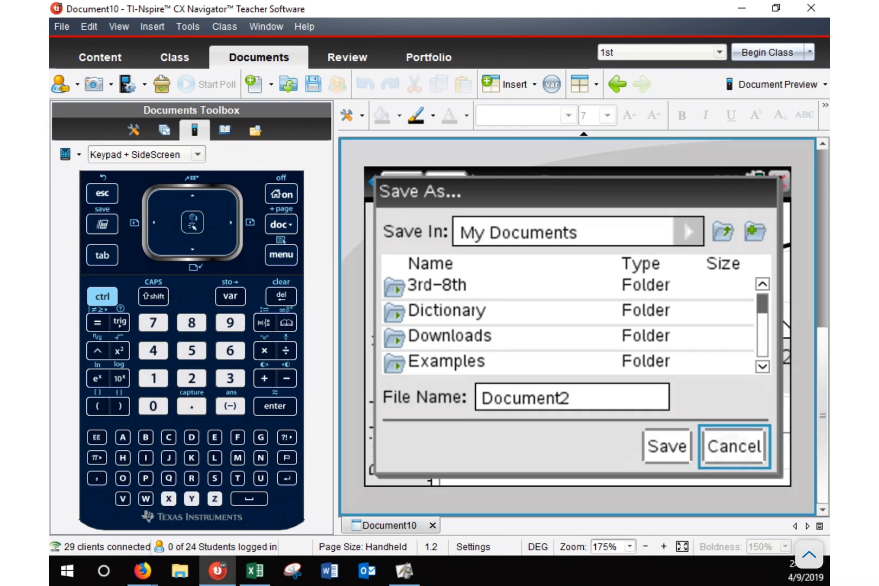
click(734, 446)
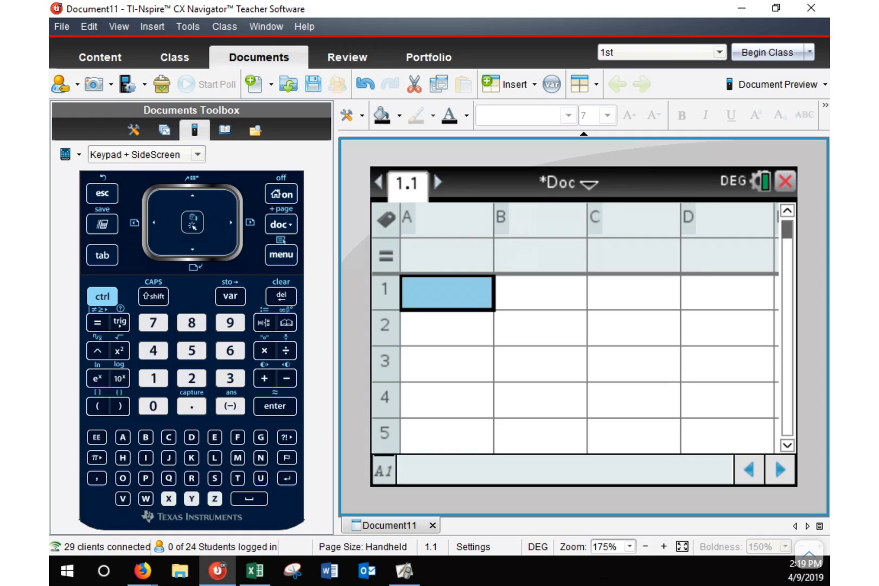
click(102, 296)
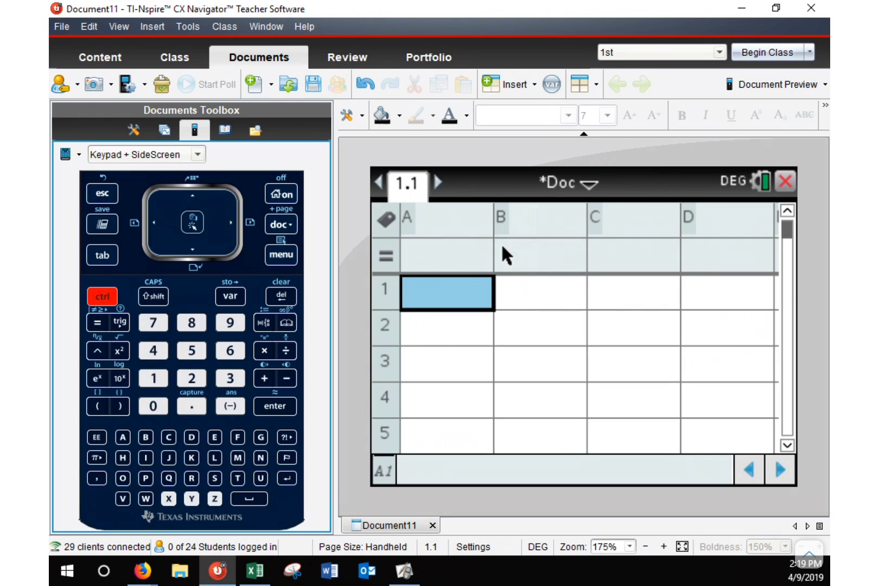
click(282, 224)
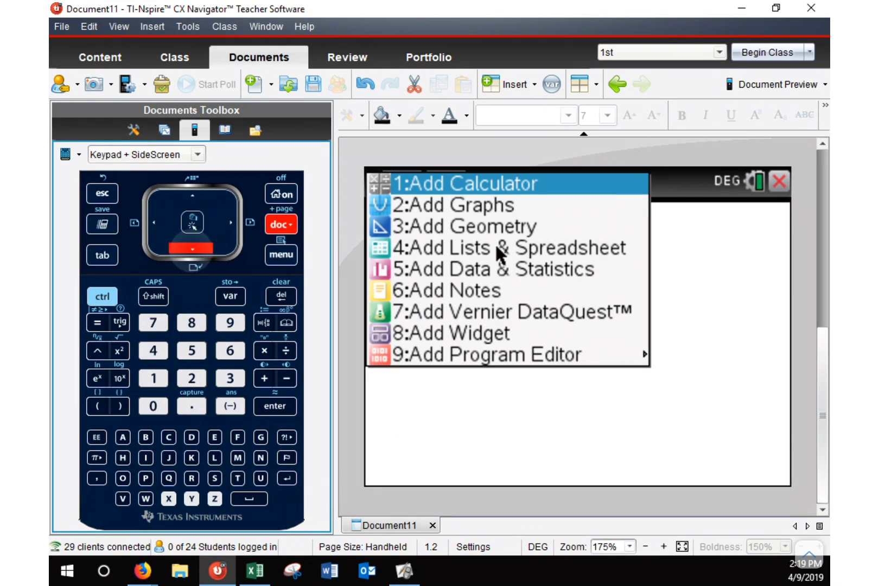
click(499, 248)
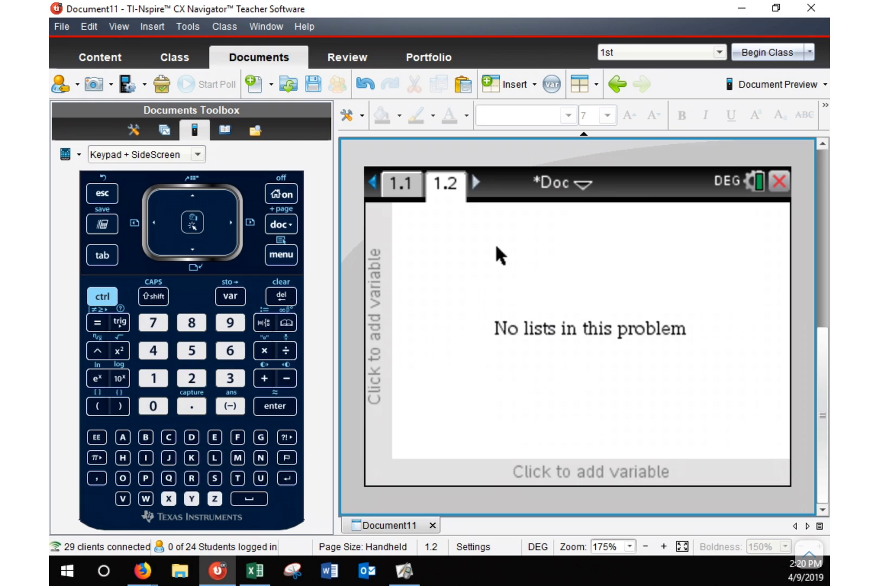
click(402, 184)
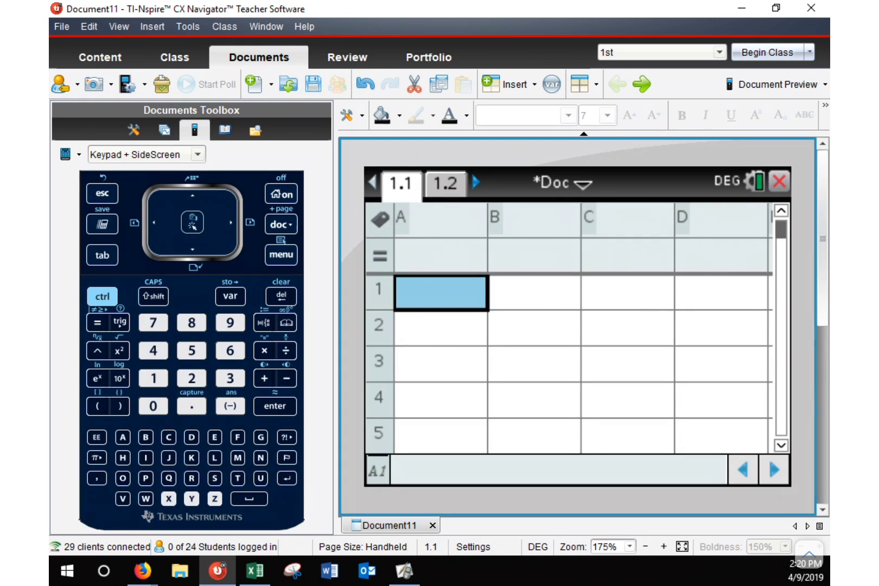
- Name columns x and y and enter twelve pairs, 1300/8000 through 9400/2000
text(x)
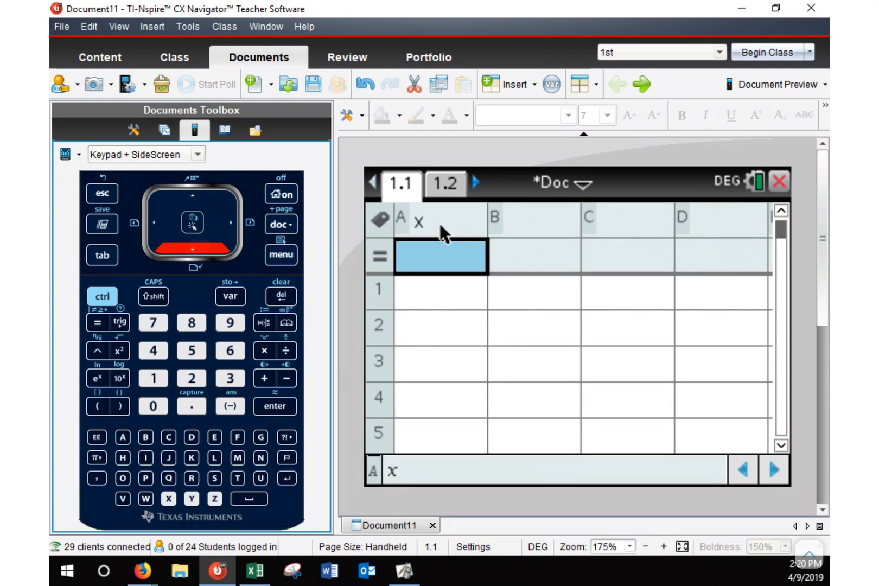
text(y)
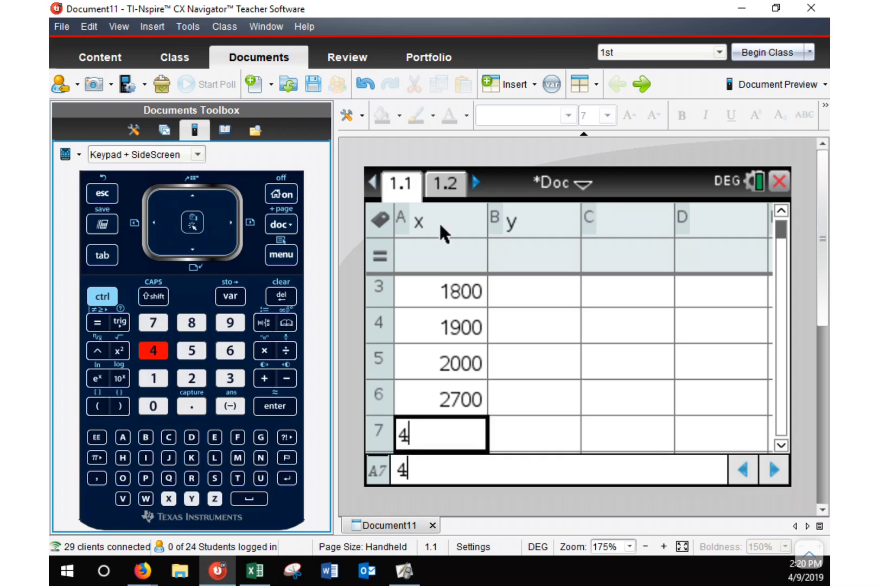
key(Enter)
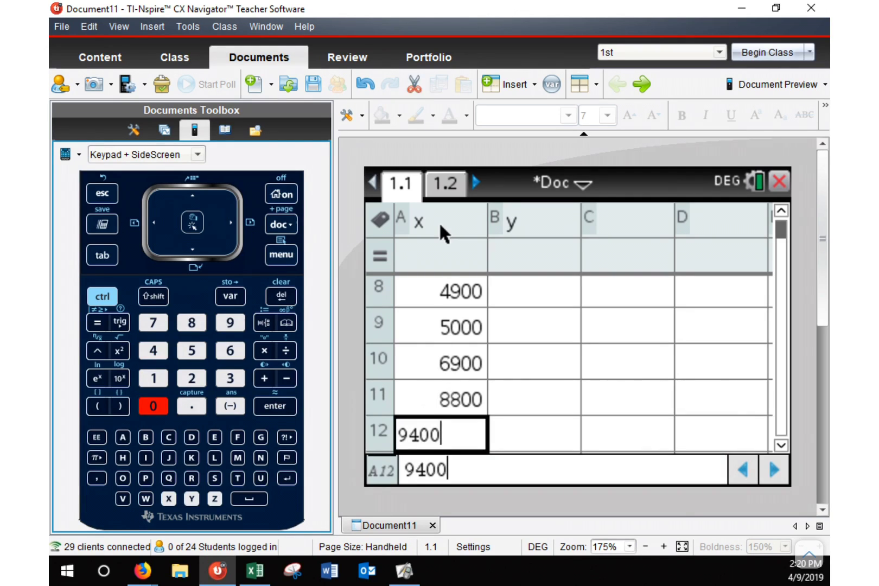
key(Enter)
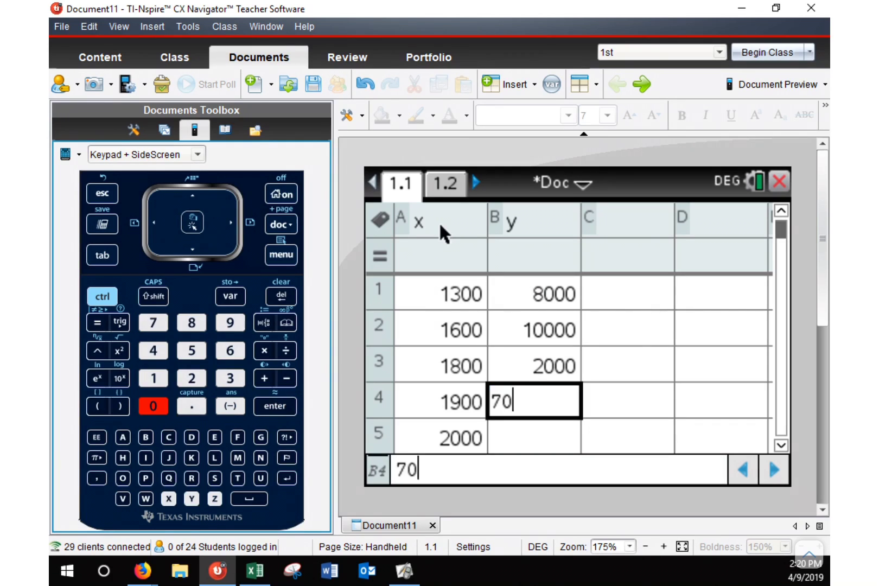
key(Enter)
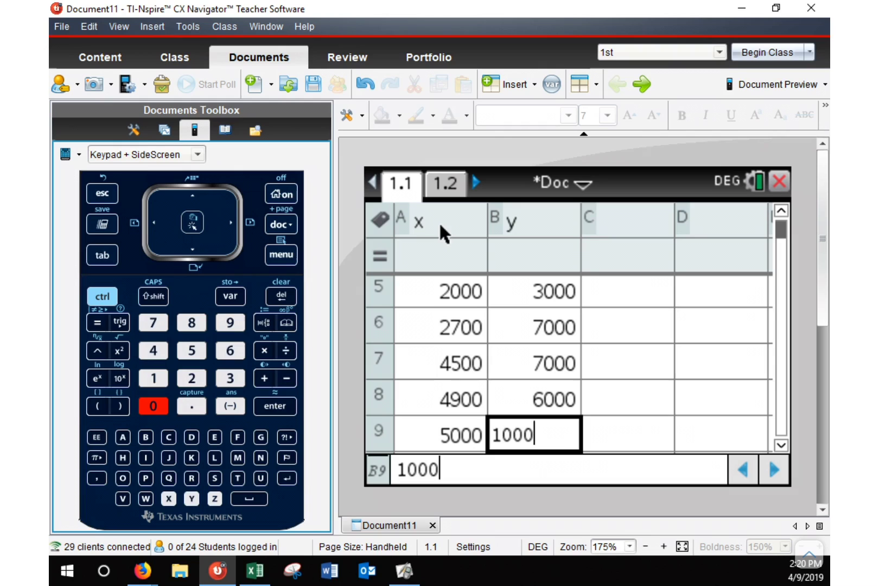
text(5000)
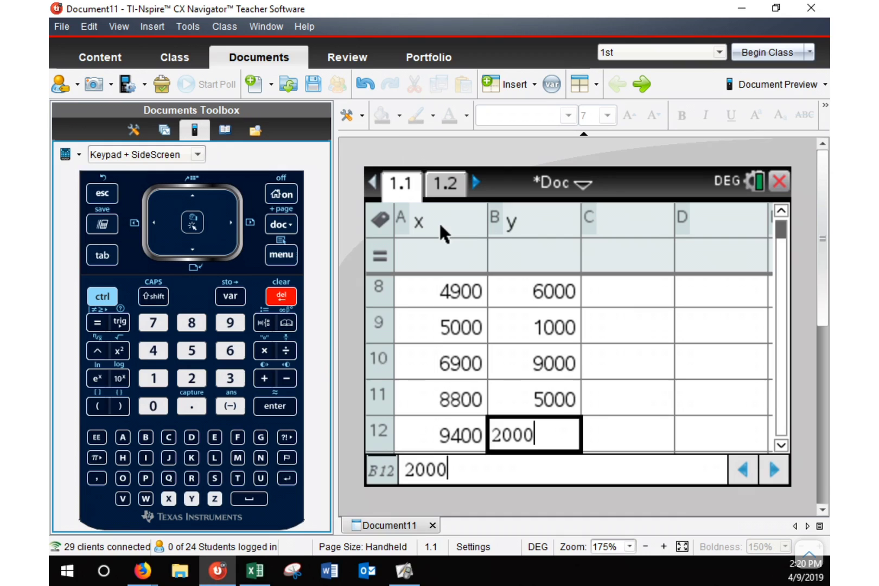
key(enter)
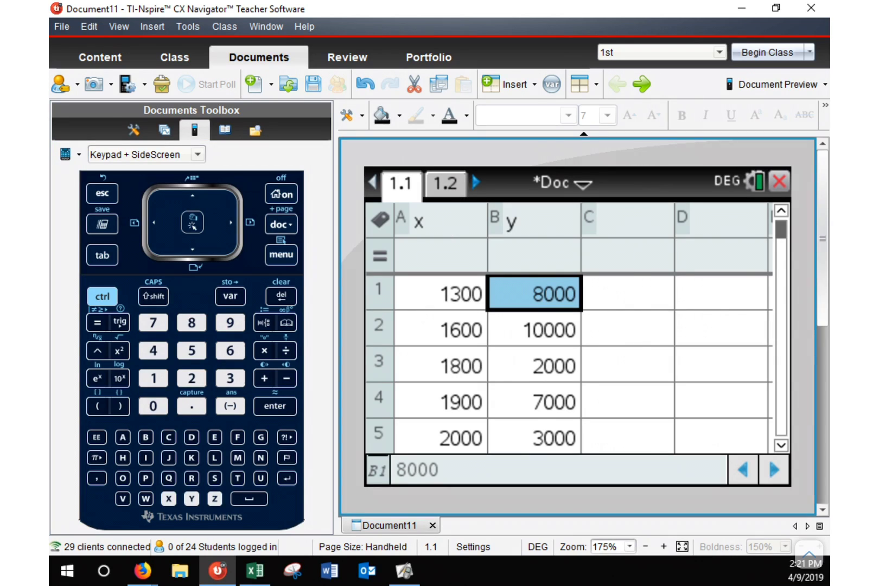
- View the scatter plot, run two-variable statistics on x and y, then undo the output
click(446, 184)
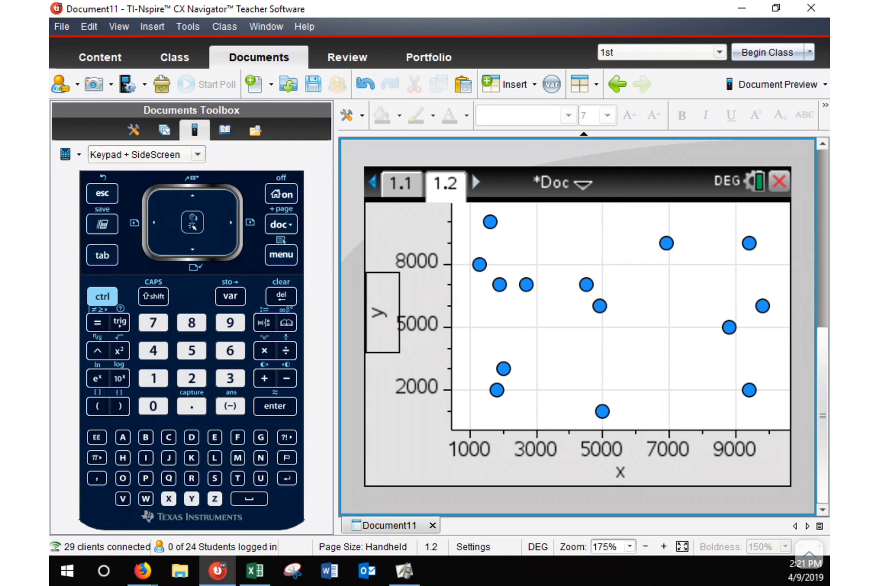
click(401, 183)
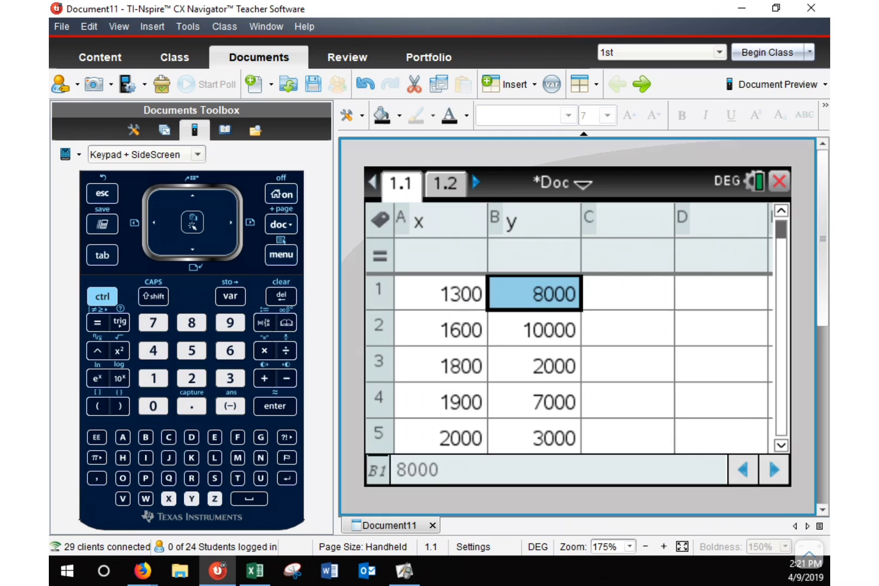
click(280, 255)
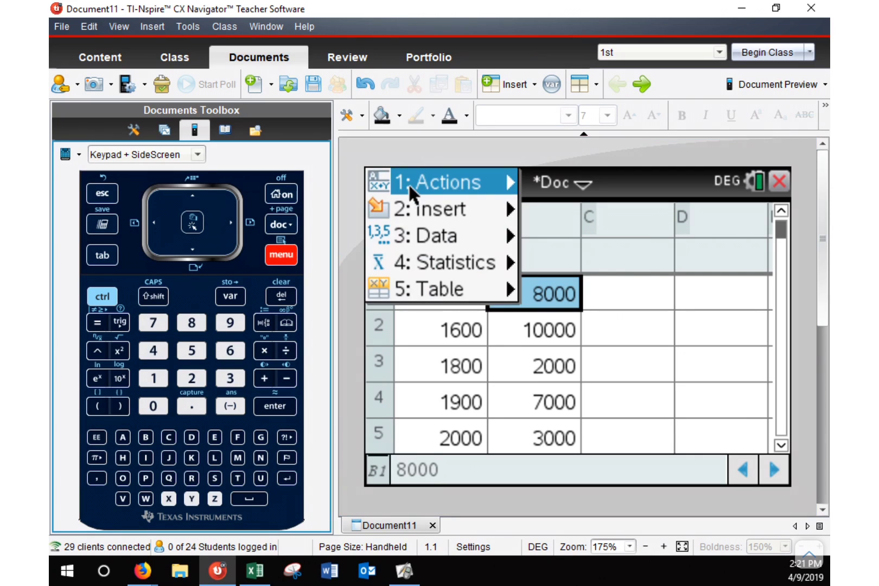
click(456, 263)
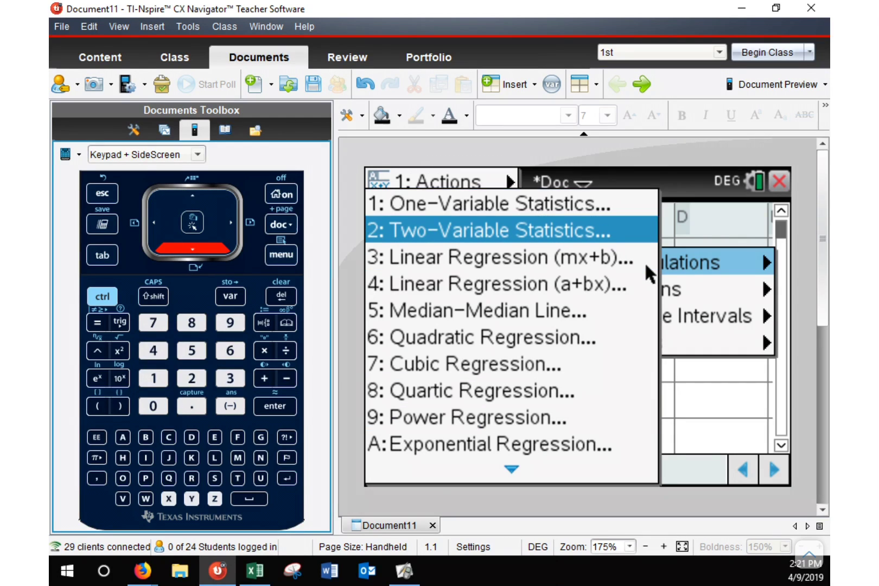
click(491, 230)
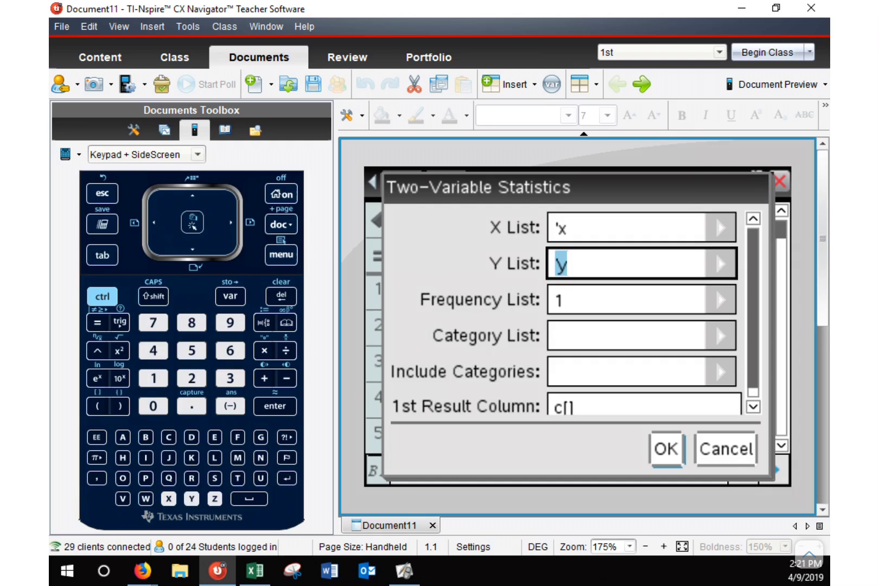
click(666, 449)
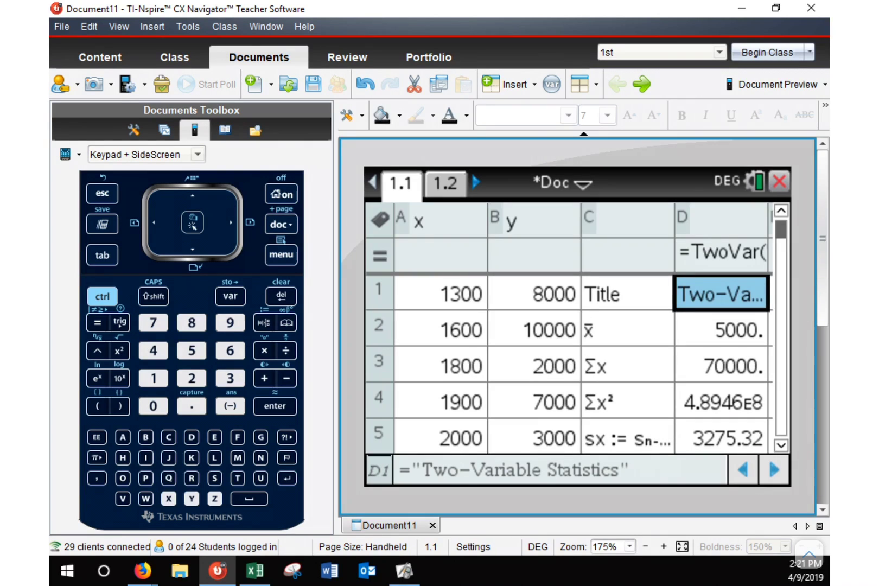
click(192, 248)
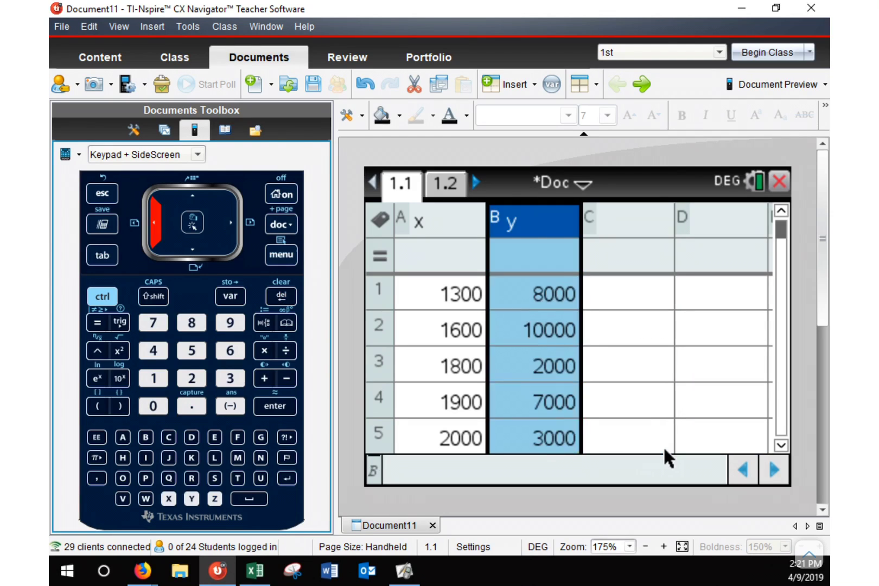
- Enter the new x/y data set starting 40/800, 50/800, 70/800 from cell A1
click(441, 294)
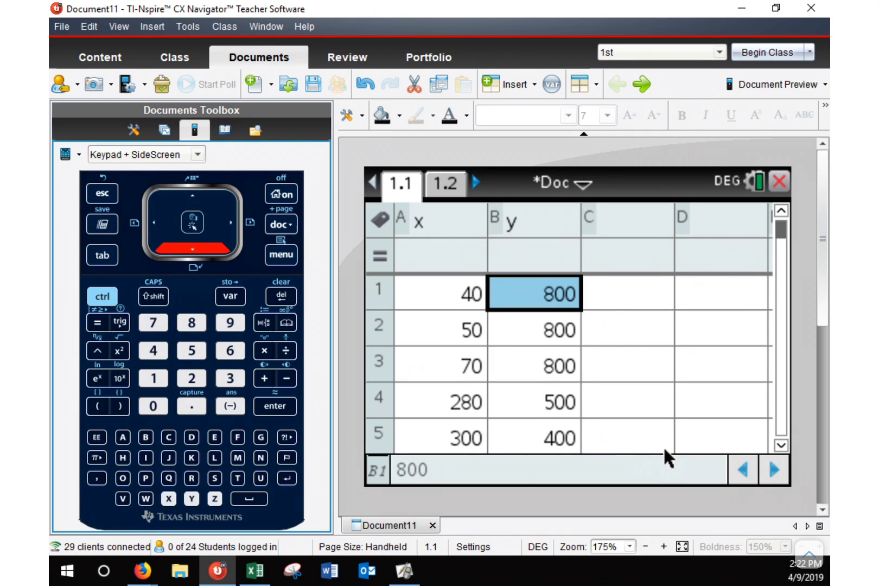
- Run Linear Regression (mx+b) with X List x and Y List y, giving r = -0.885
click(281, 254)
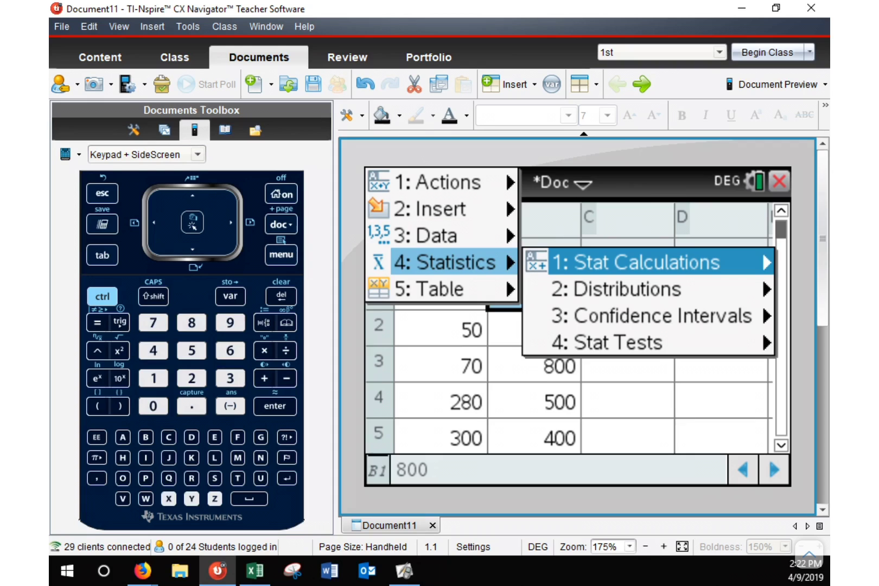
click(644, 262)
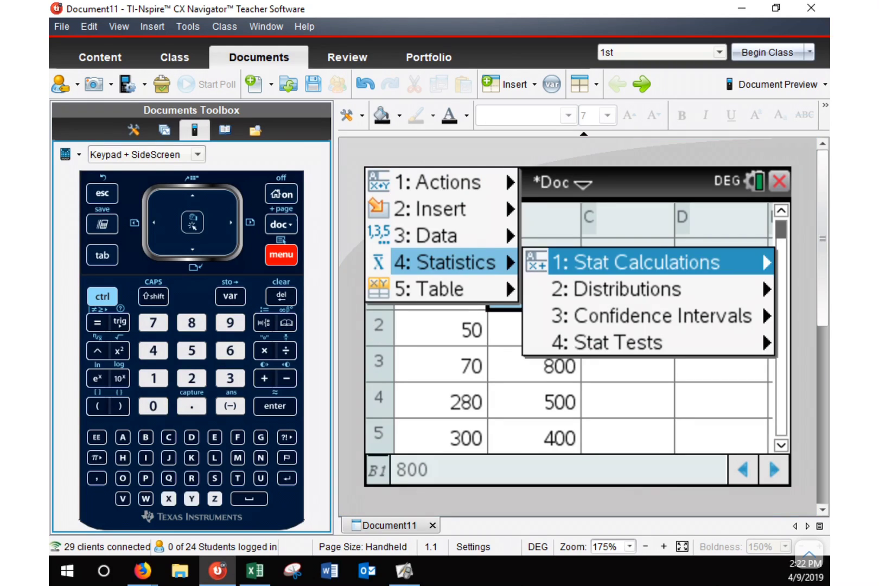
click(655, 263)
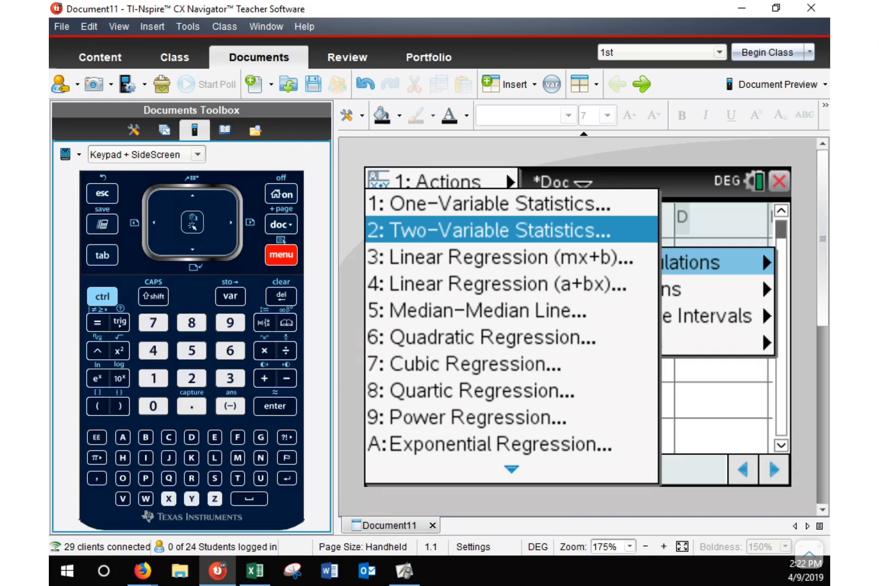
click(498, 256)
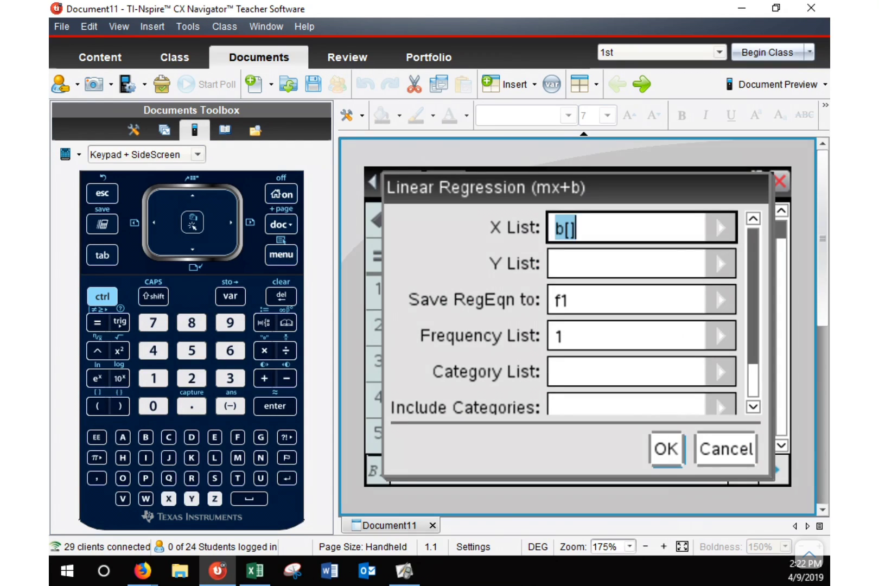
click(720, 227)
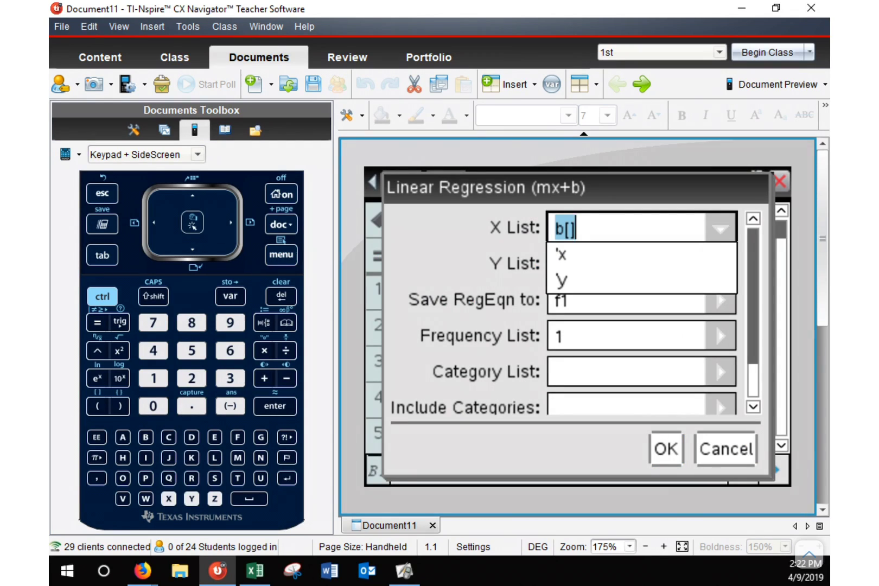
click(560, 254)
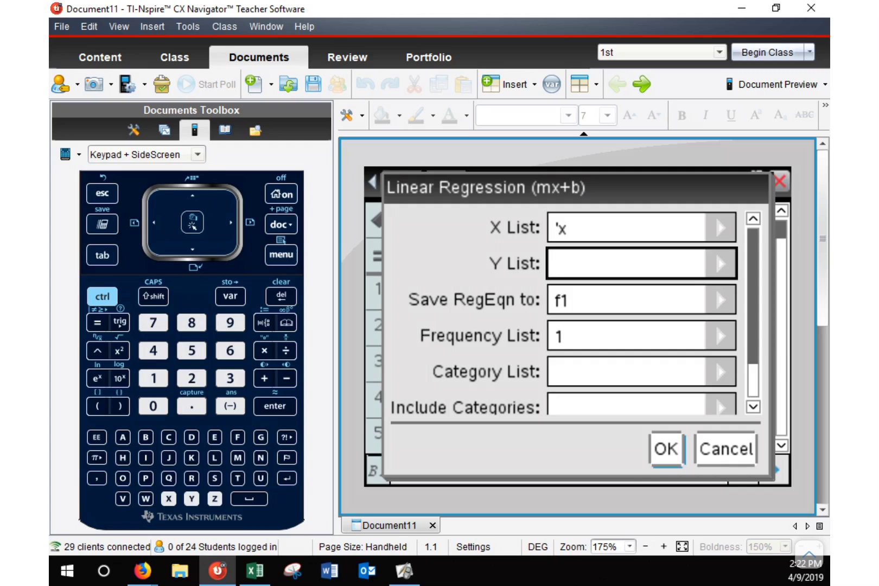
text(y)
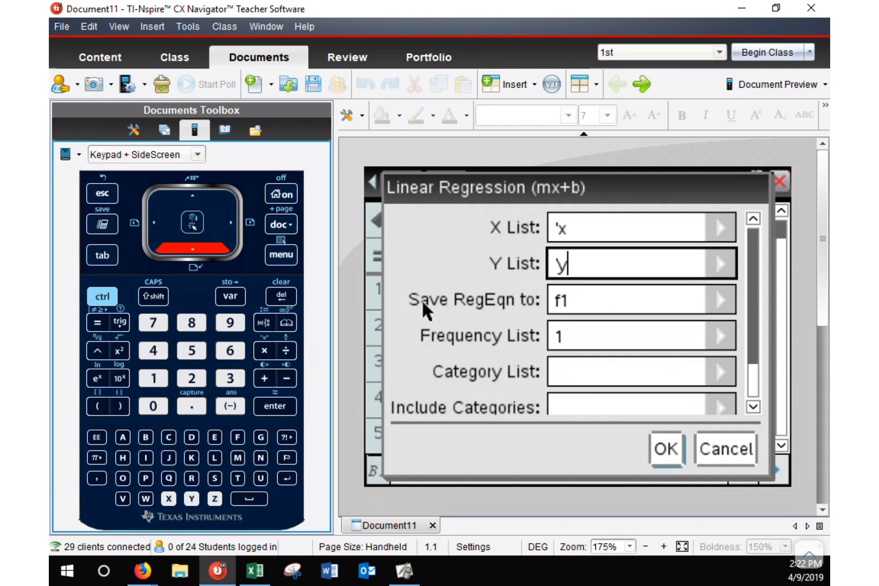
scroll(down, 3)
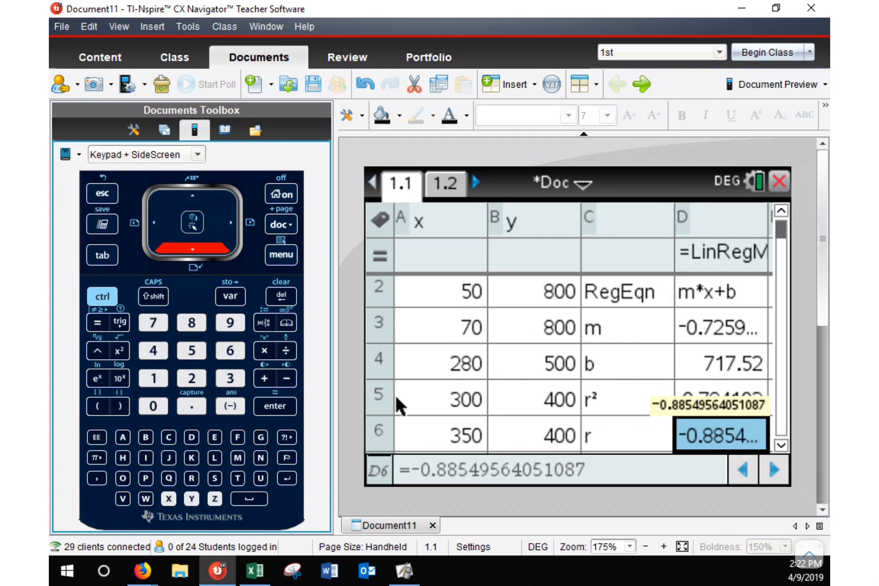
- Type another x/y data set down columns A and B, updating r to 0.954272
click(440, 399)
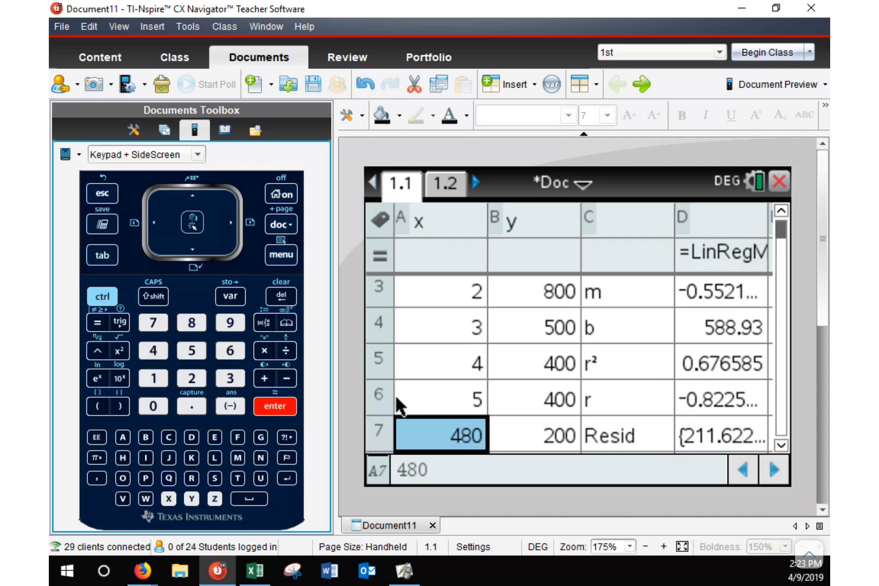
text(8)
text(.5)
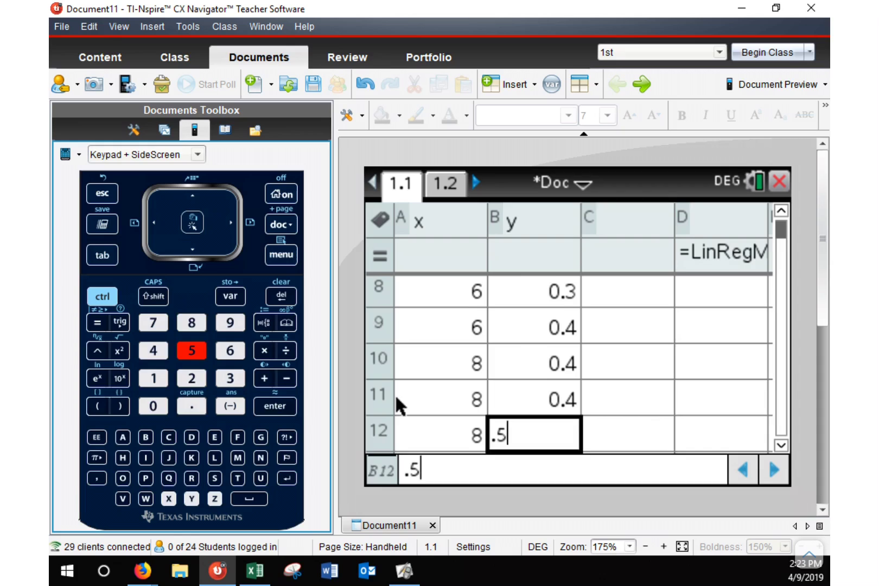
key(Enter)
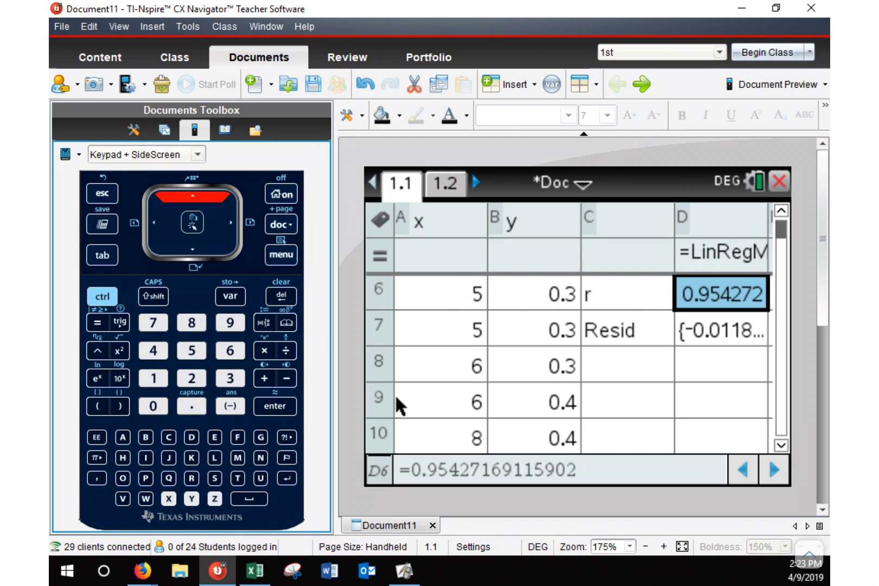
- Plot x on the horizontal axis of the page 1.2 scatter plot, then return to page 1.1
click(446, 184)
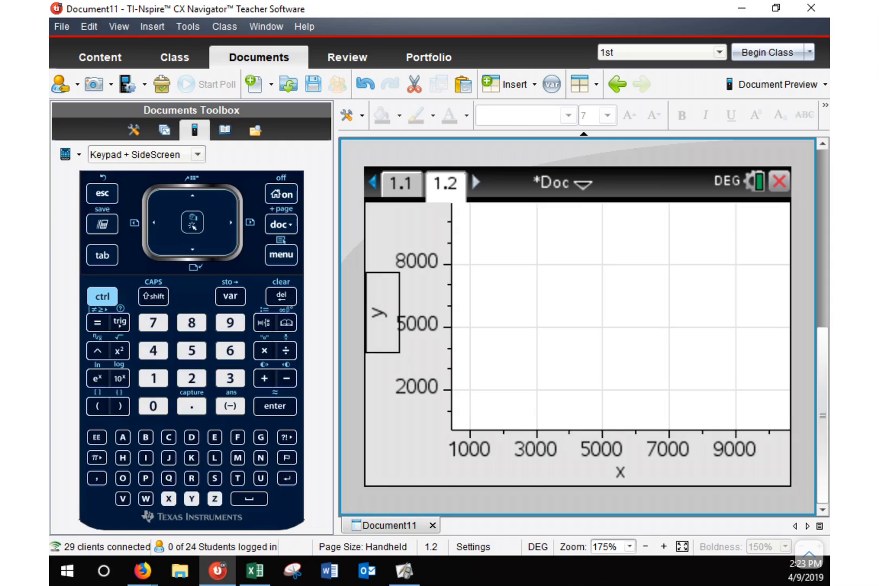
click(621, 472)
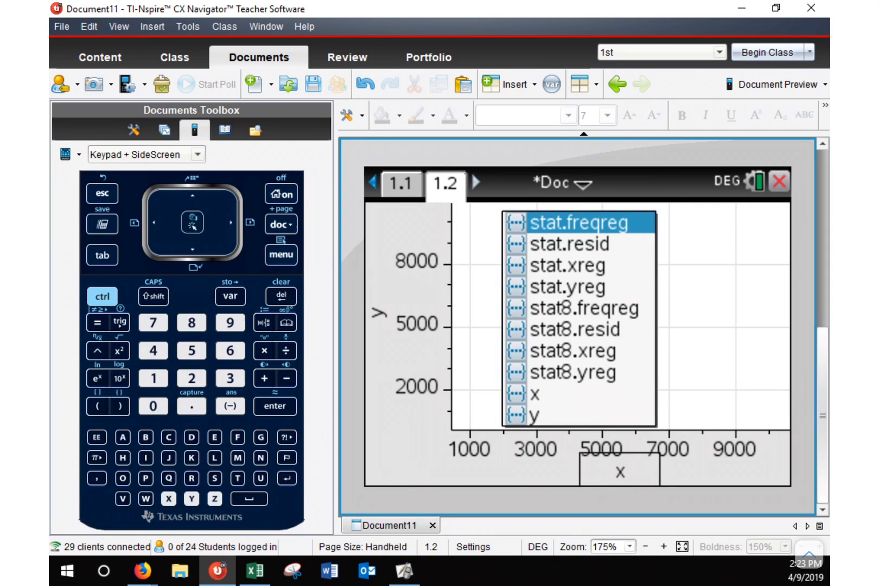
click(533, 395)
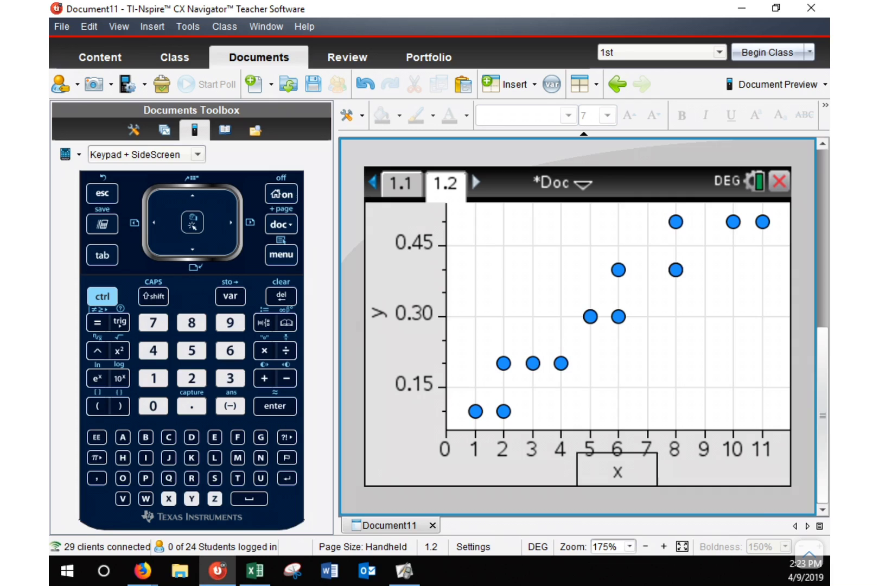
click(401, 184)
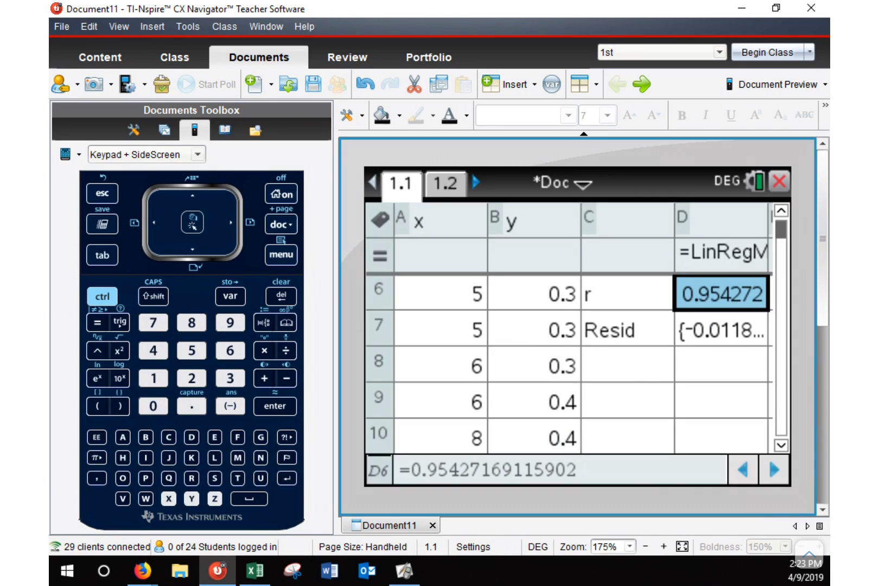